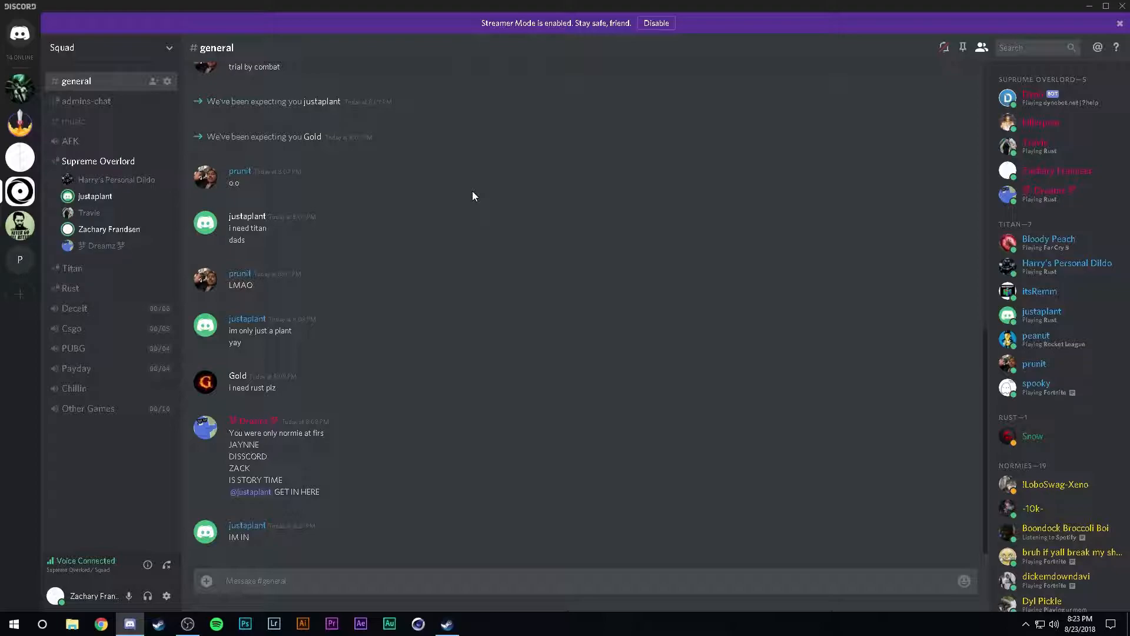
{"action": "mouse_move", "coordinate": [401, 260]}
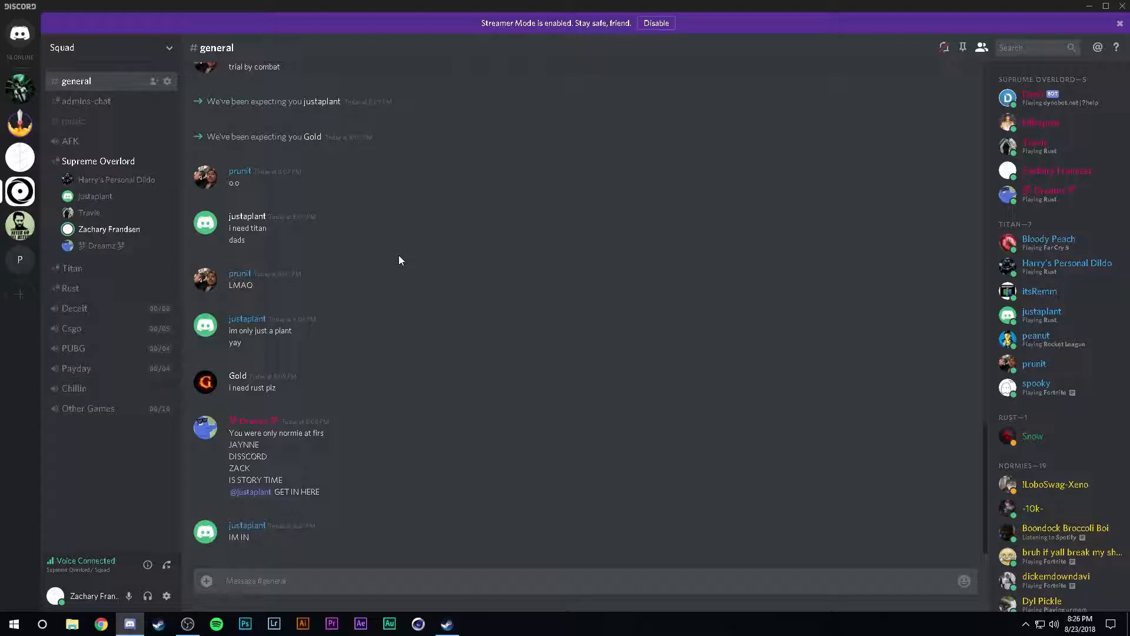
{"action": "type", "text": "0"}
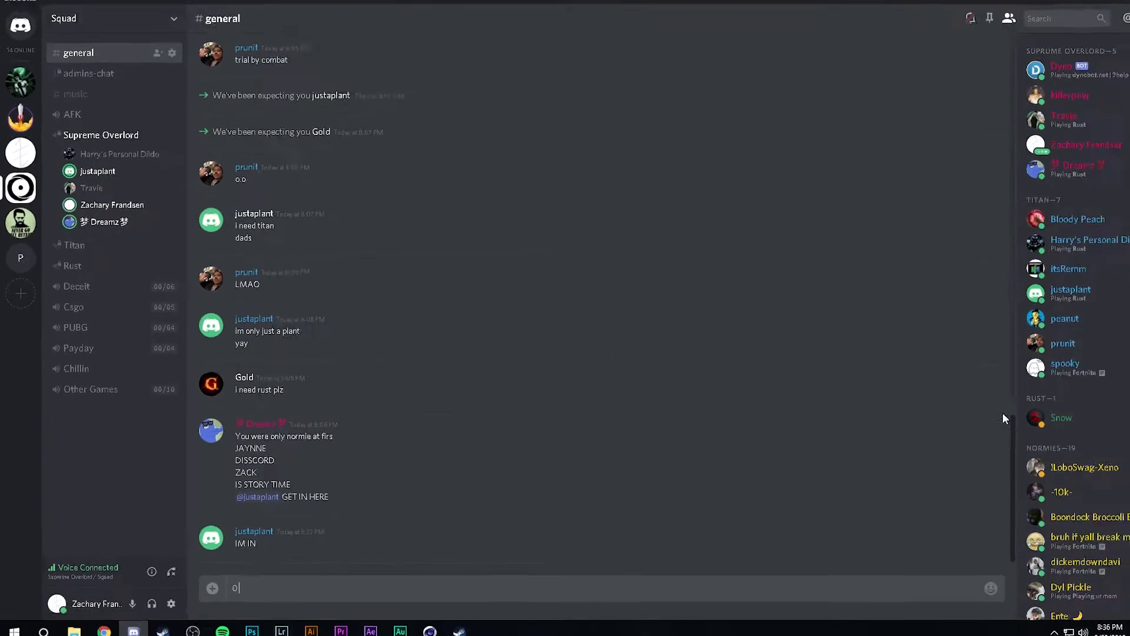